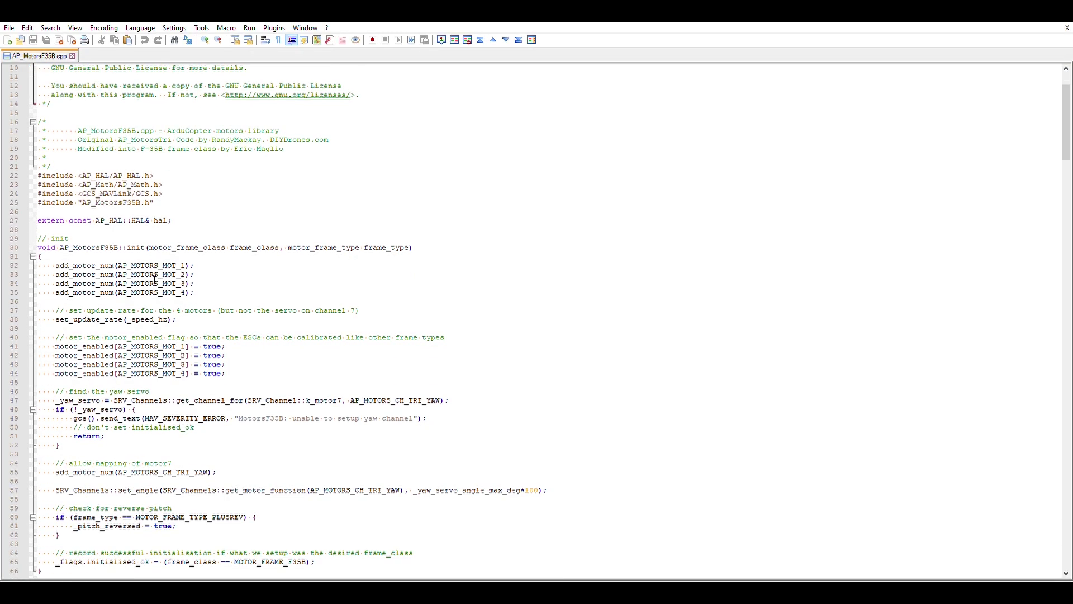
{"action": "scroll", "scroll_direction": "down", "scroll_amount": 3}
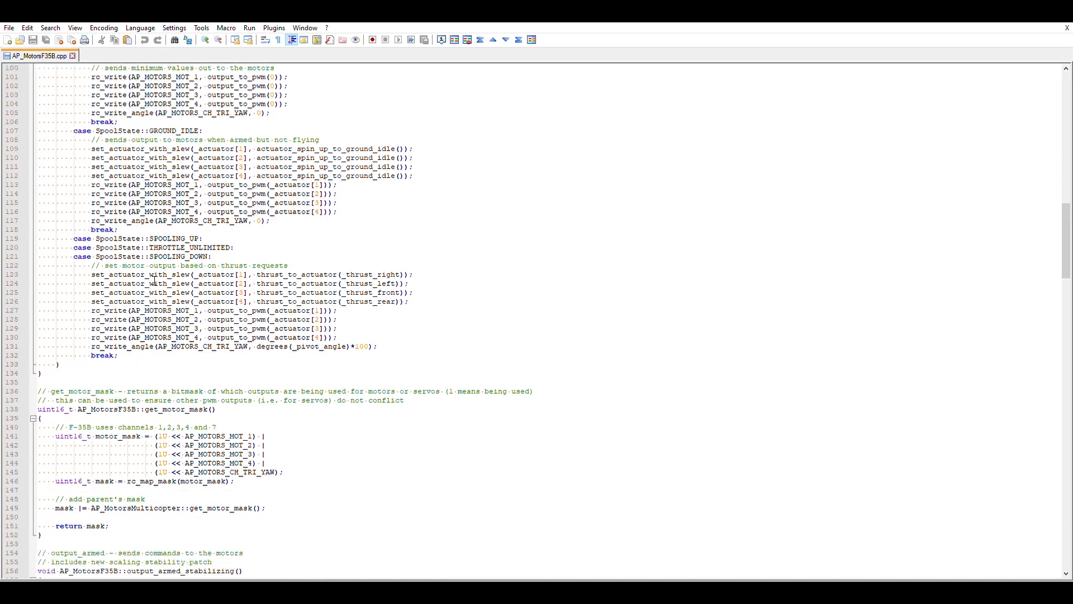
{"action": "scroll", "scroll_direction": "down", "scroll_amount": 3}
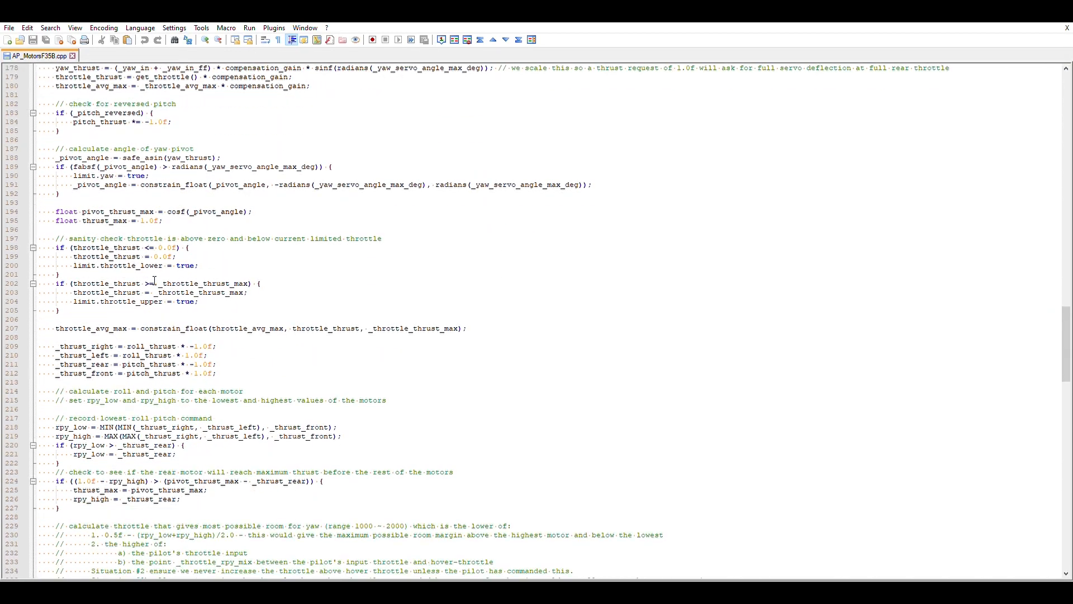
{"action": "scroll", "scroll_direction": "down", "scroll_amount": 3}
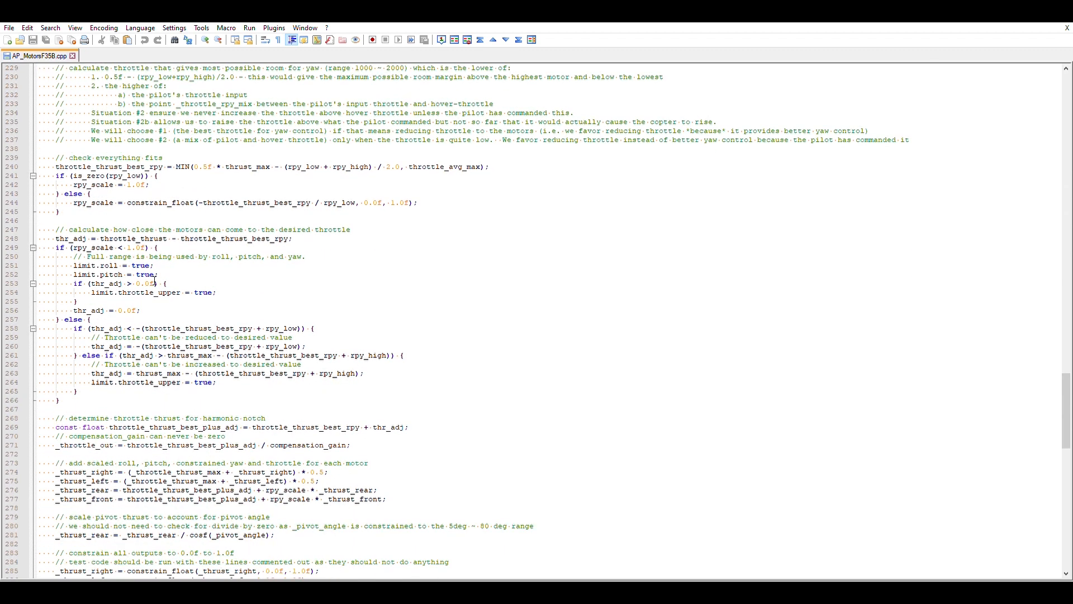
{"action": "scroll", "scroll_direction": "down", "scroll_amount": 3}
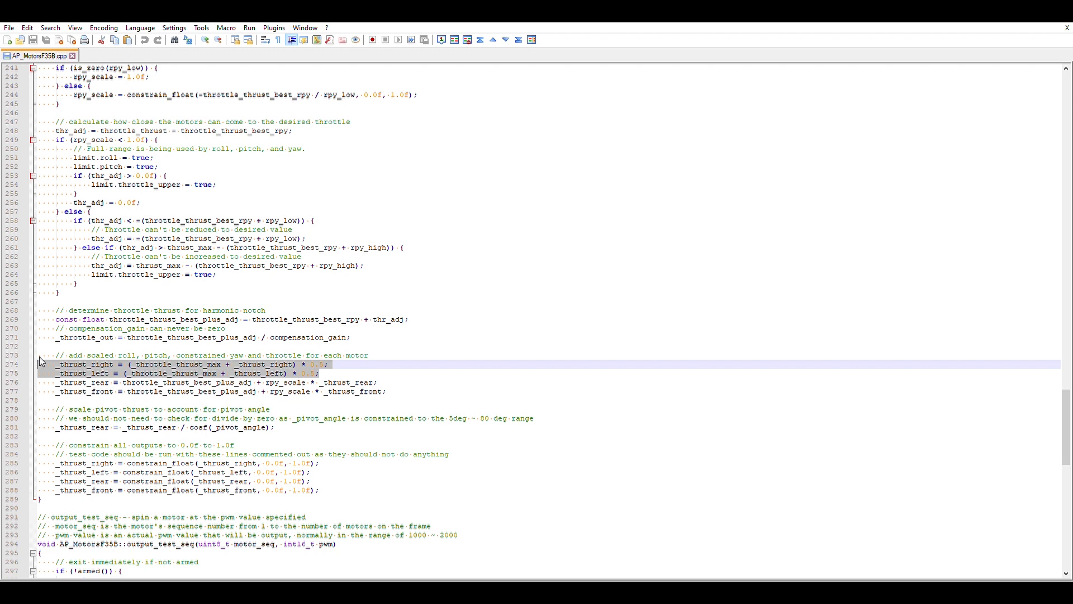
{"action": "mouse_move", "coordinate": [544, 368]}
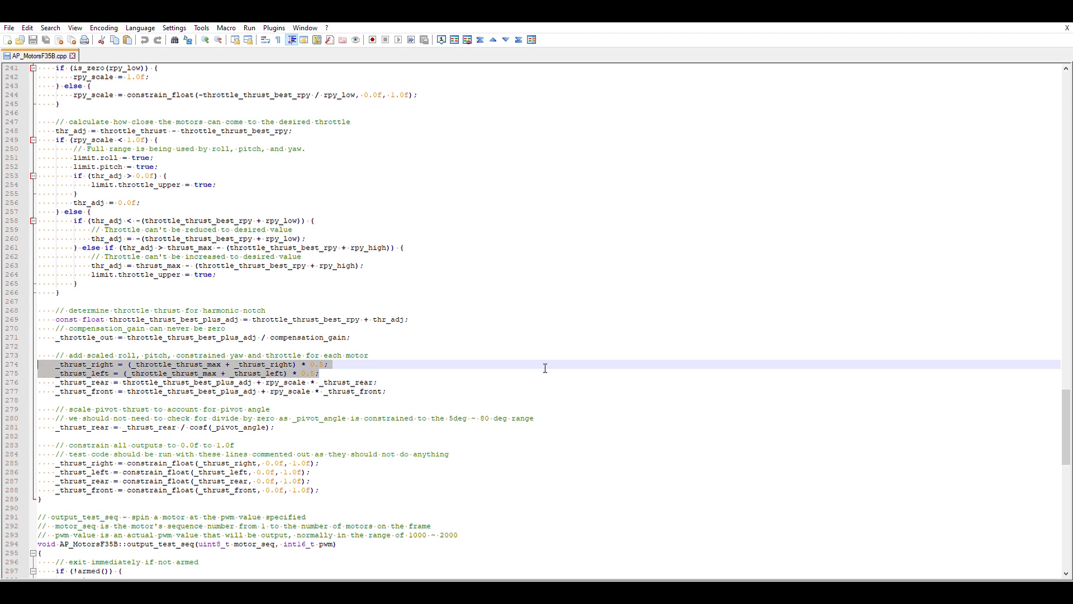
{"action": "mouse_move", "coordinate": [1026, 93]}
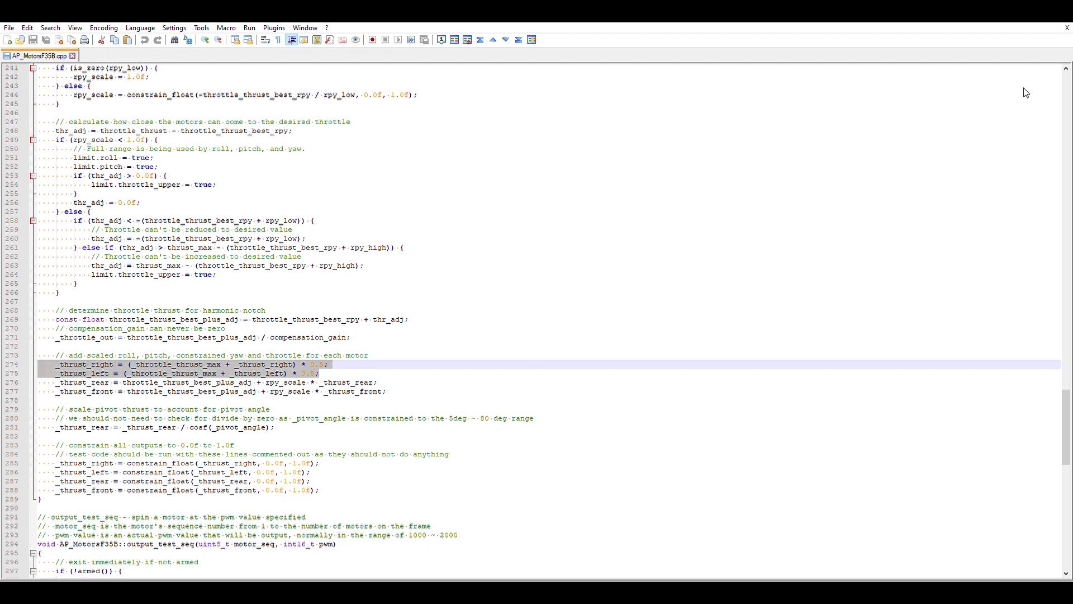